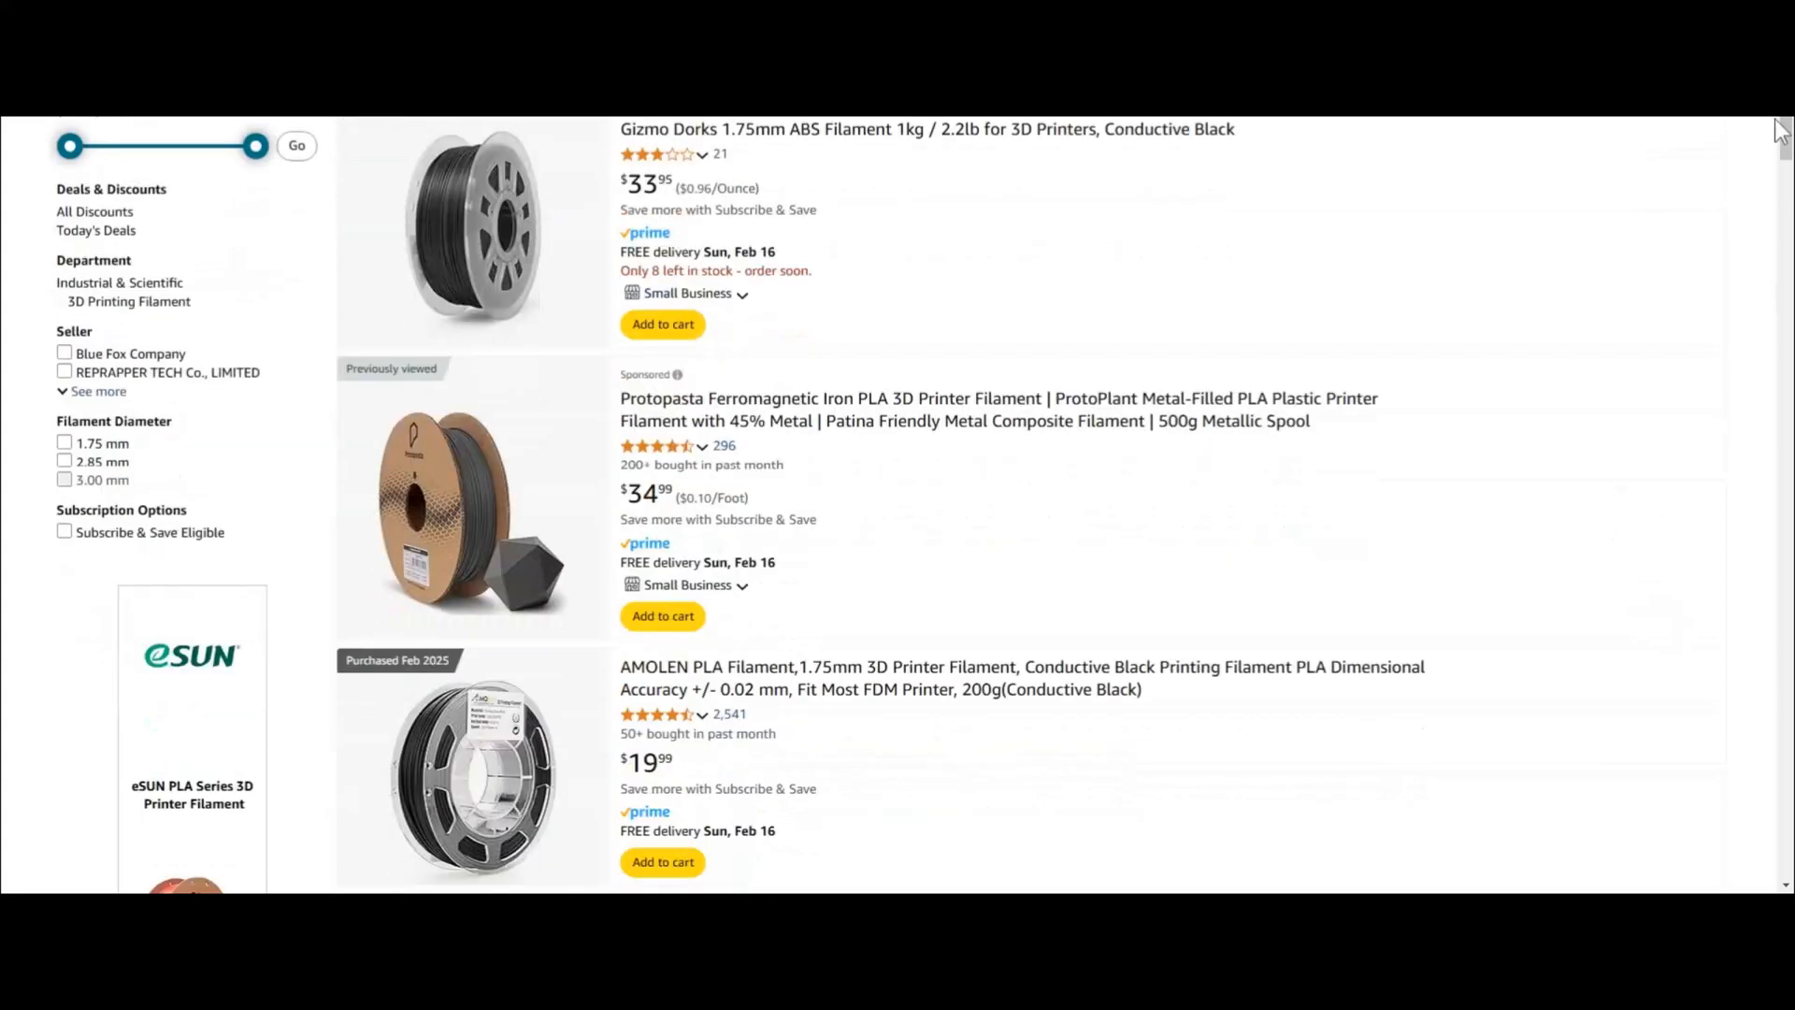
scroll("down", 3)
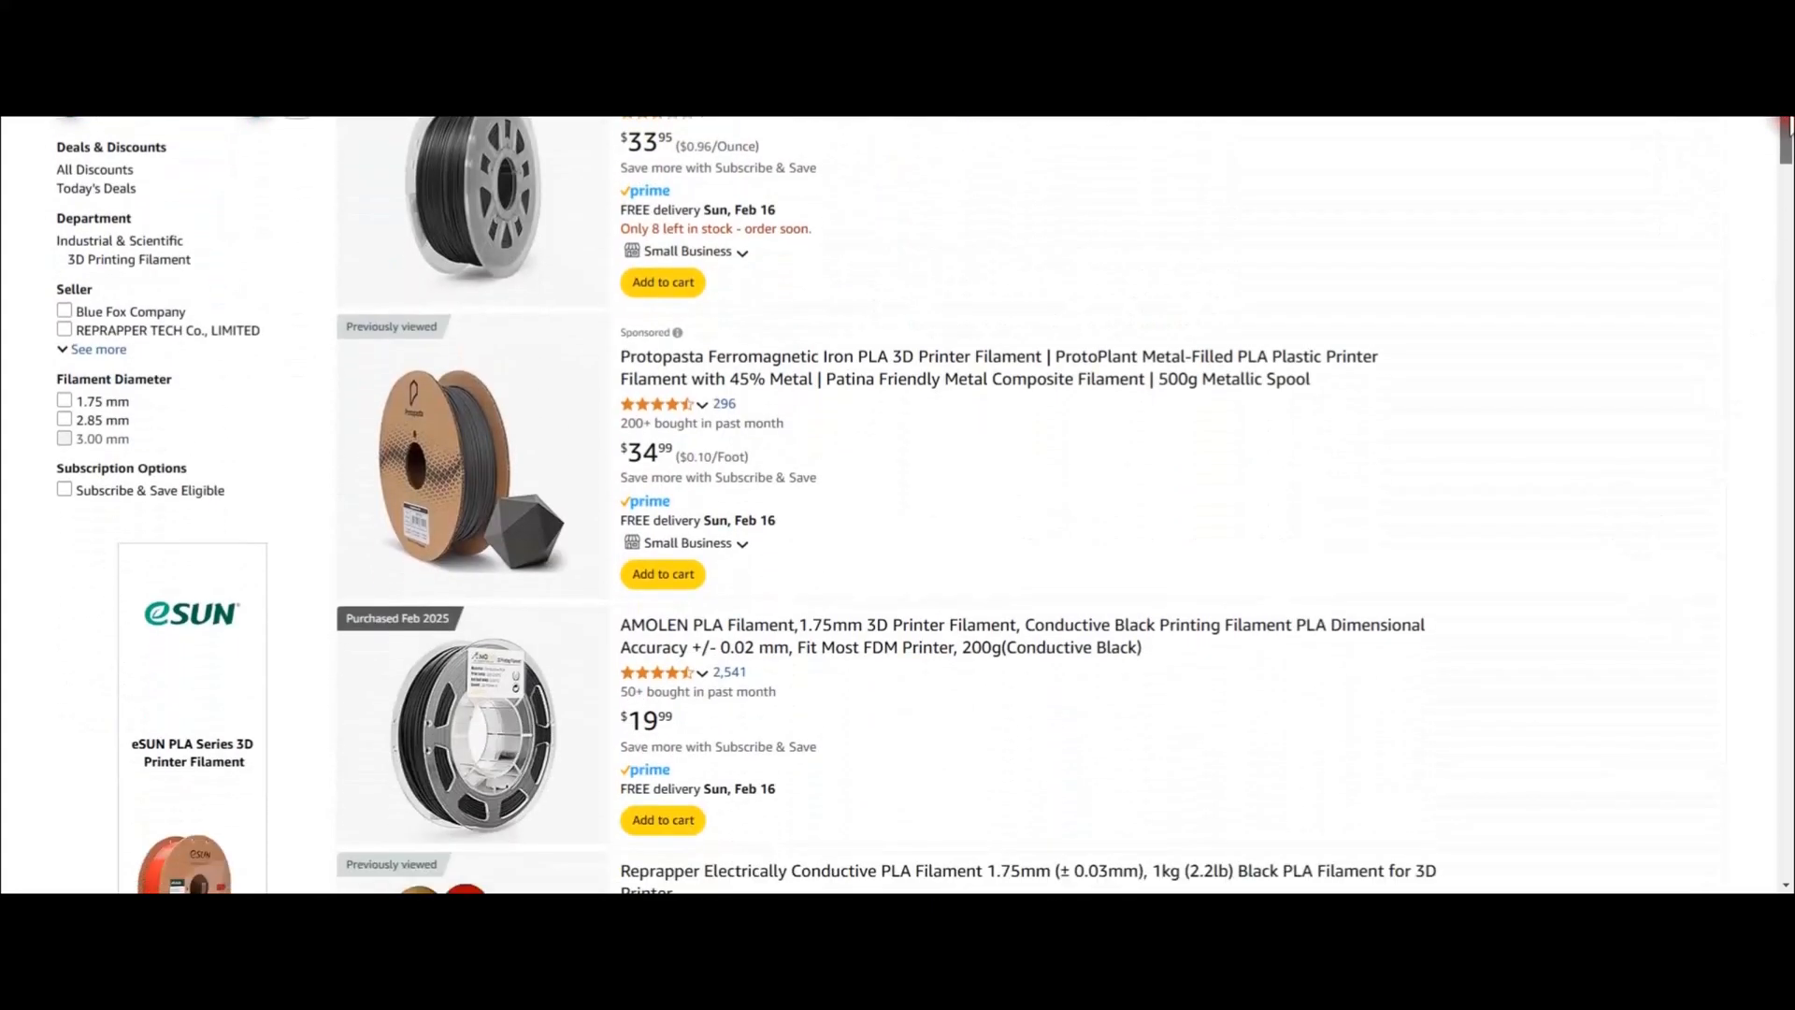
scroll("down", 3)
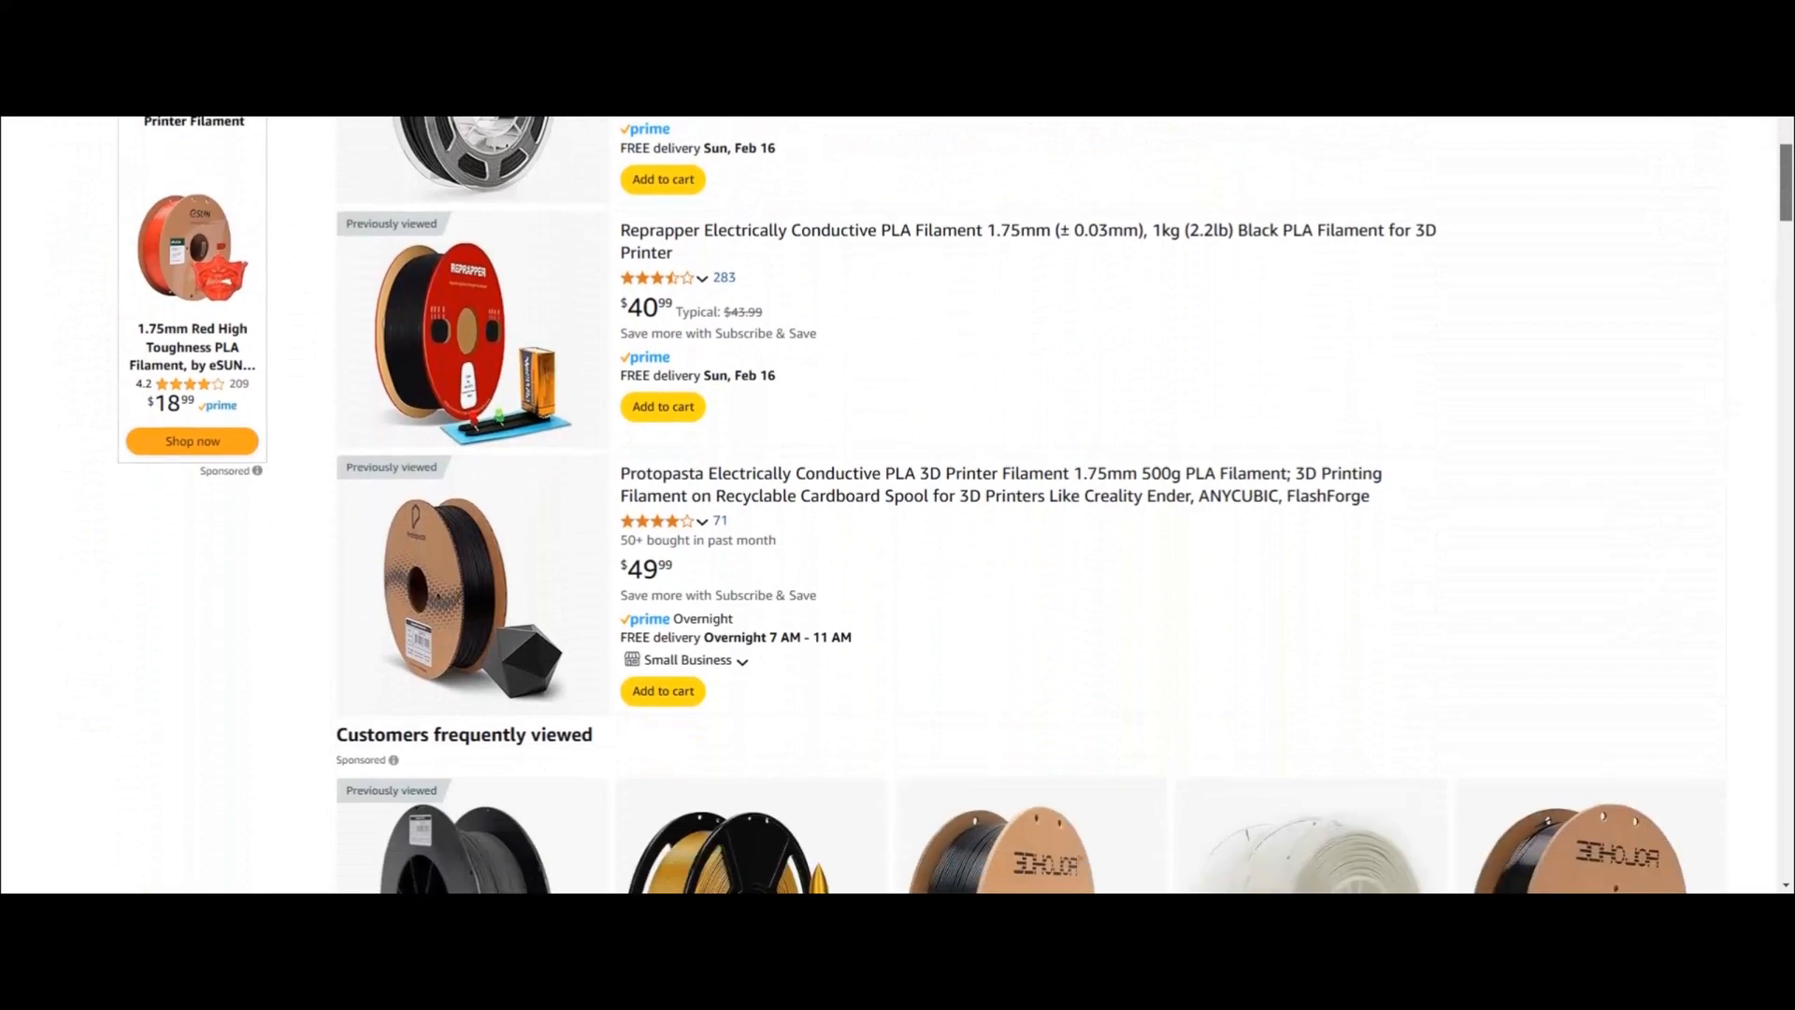
scroll("down", 3)
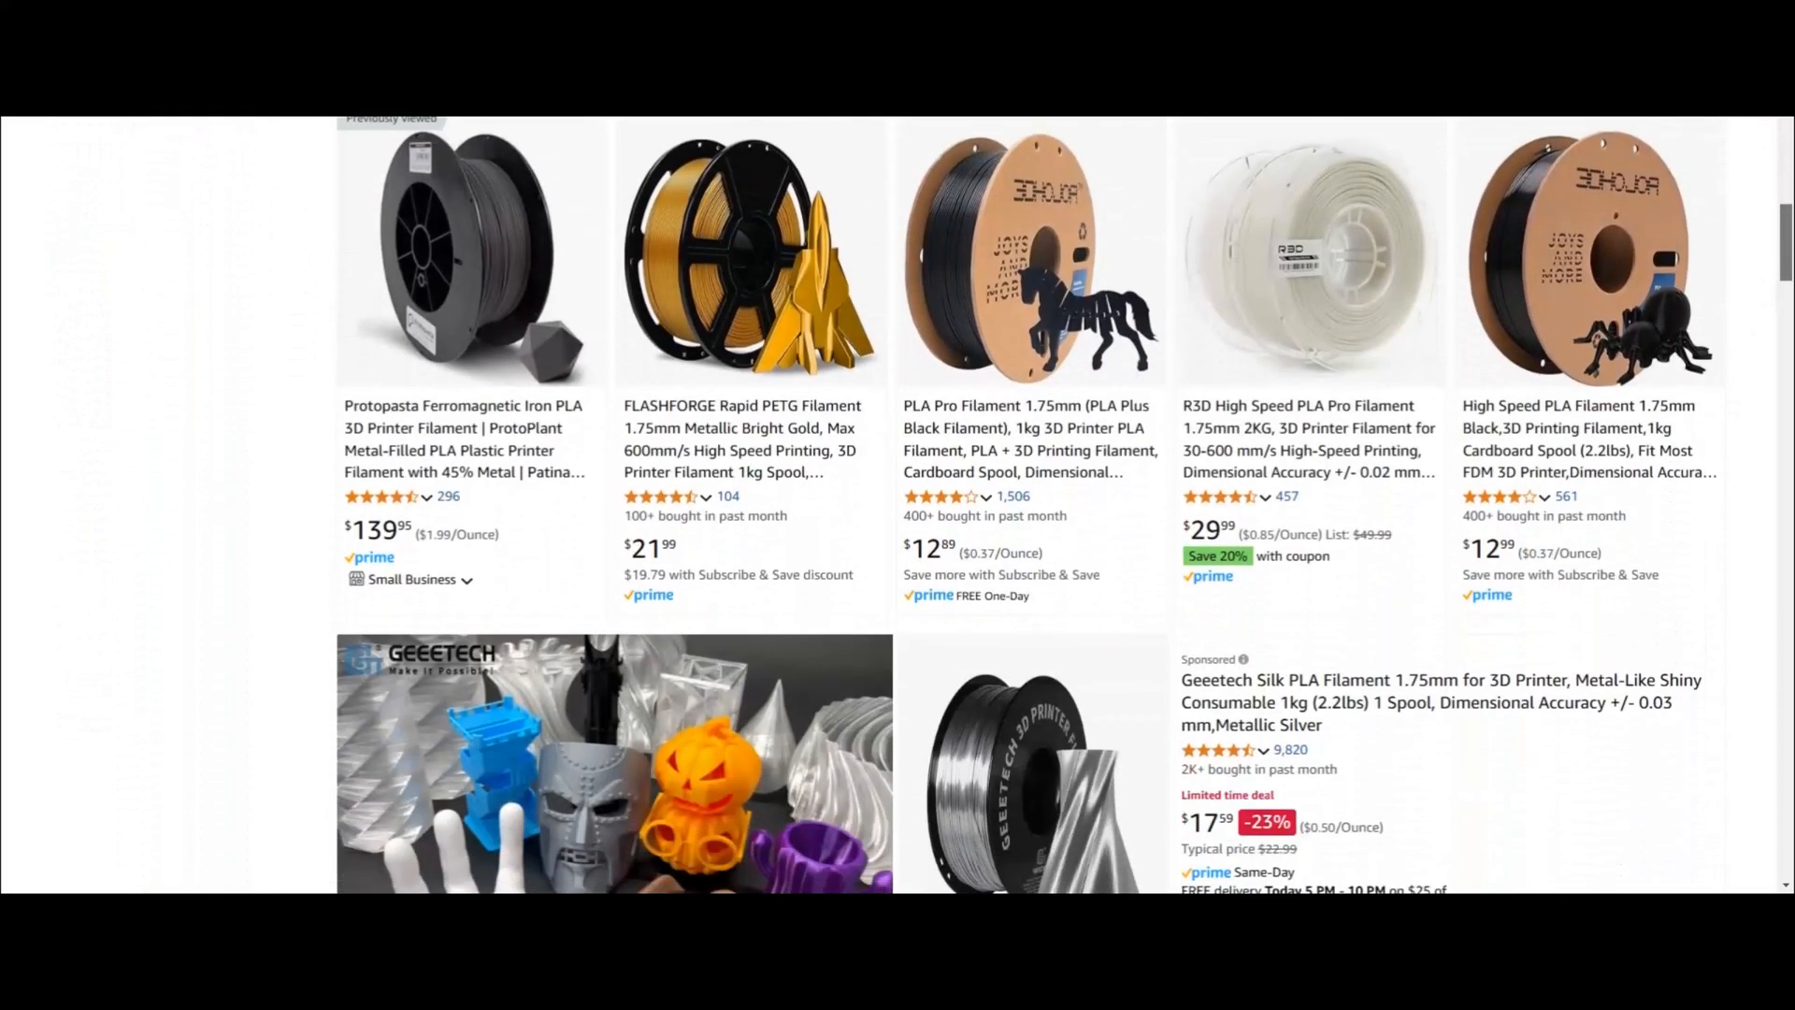
scroll("down", 3)
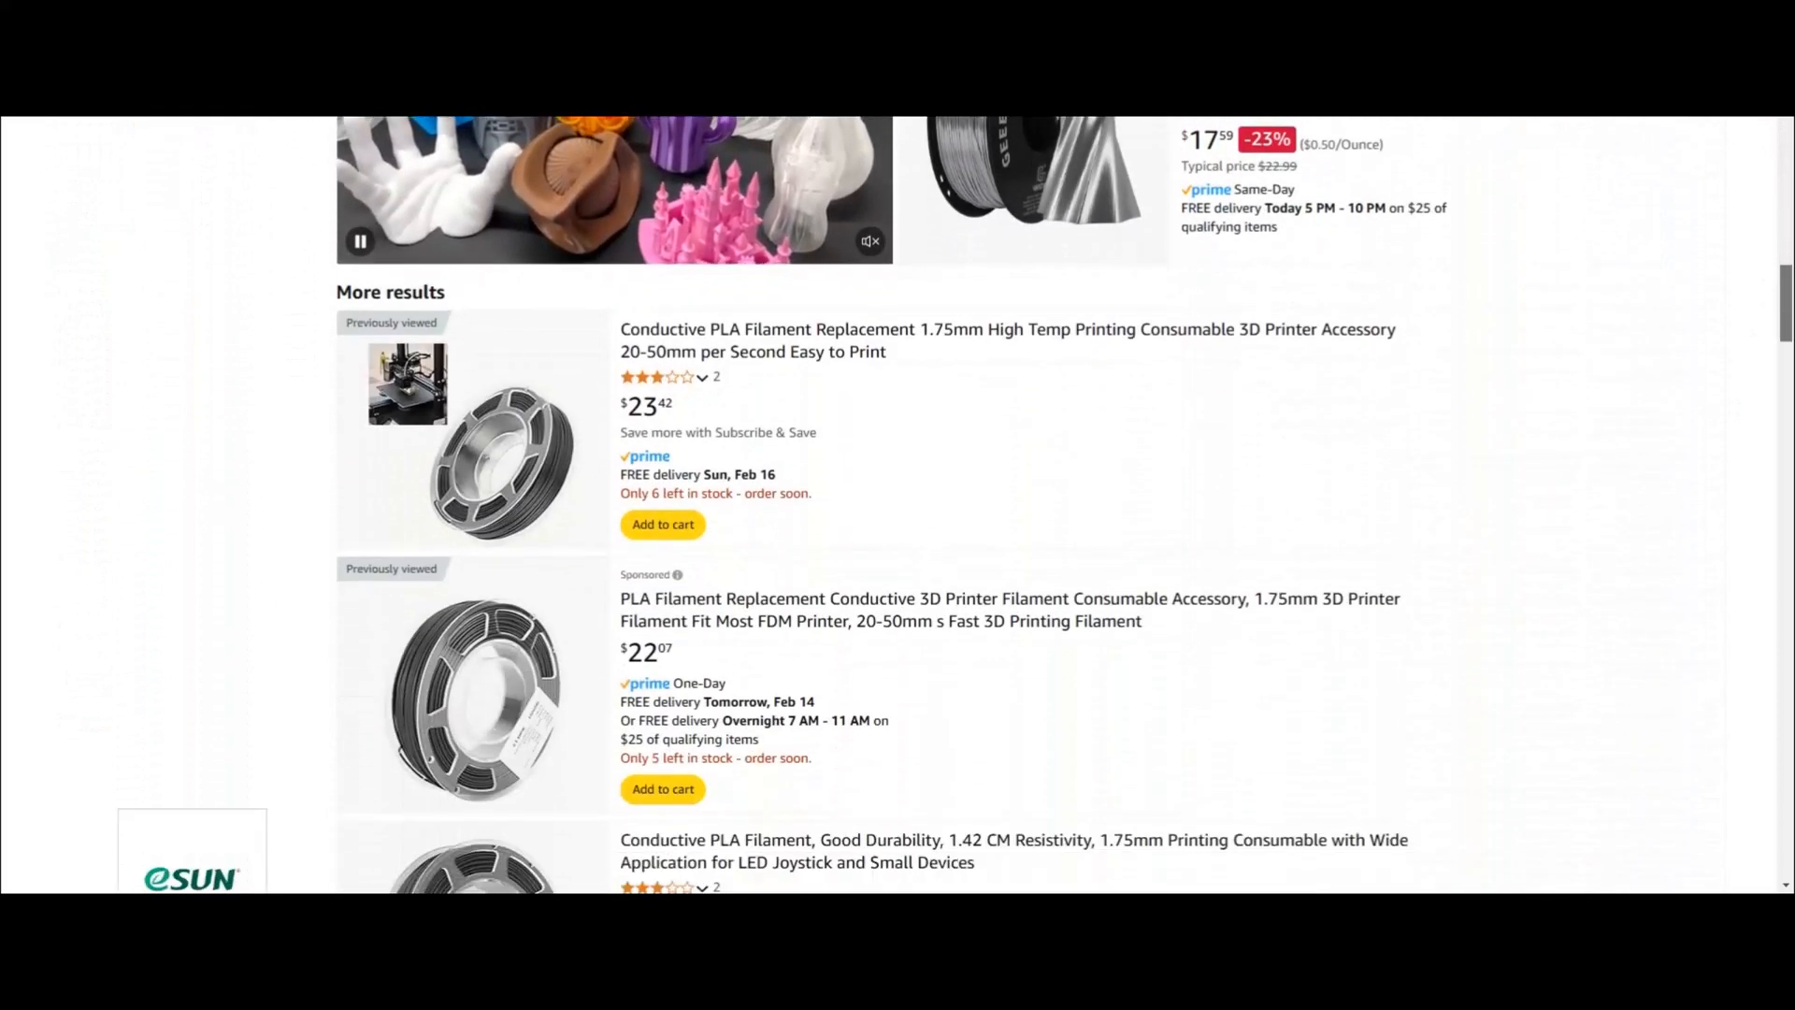
scroll("down", 3)
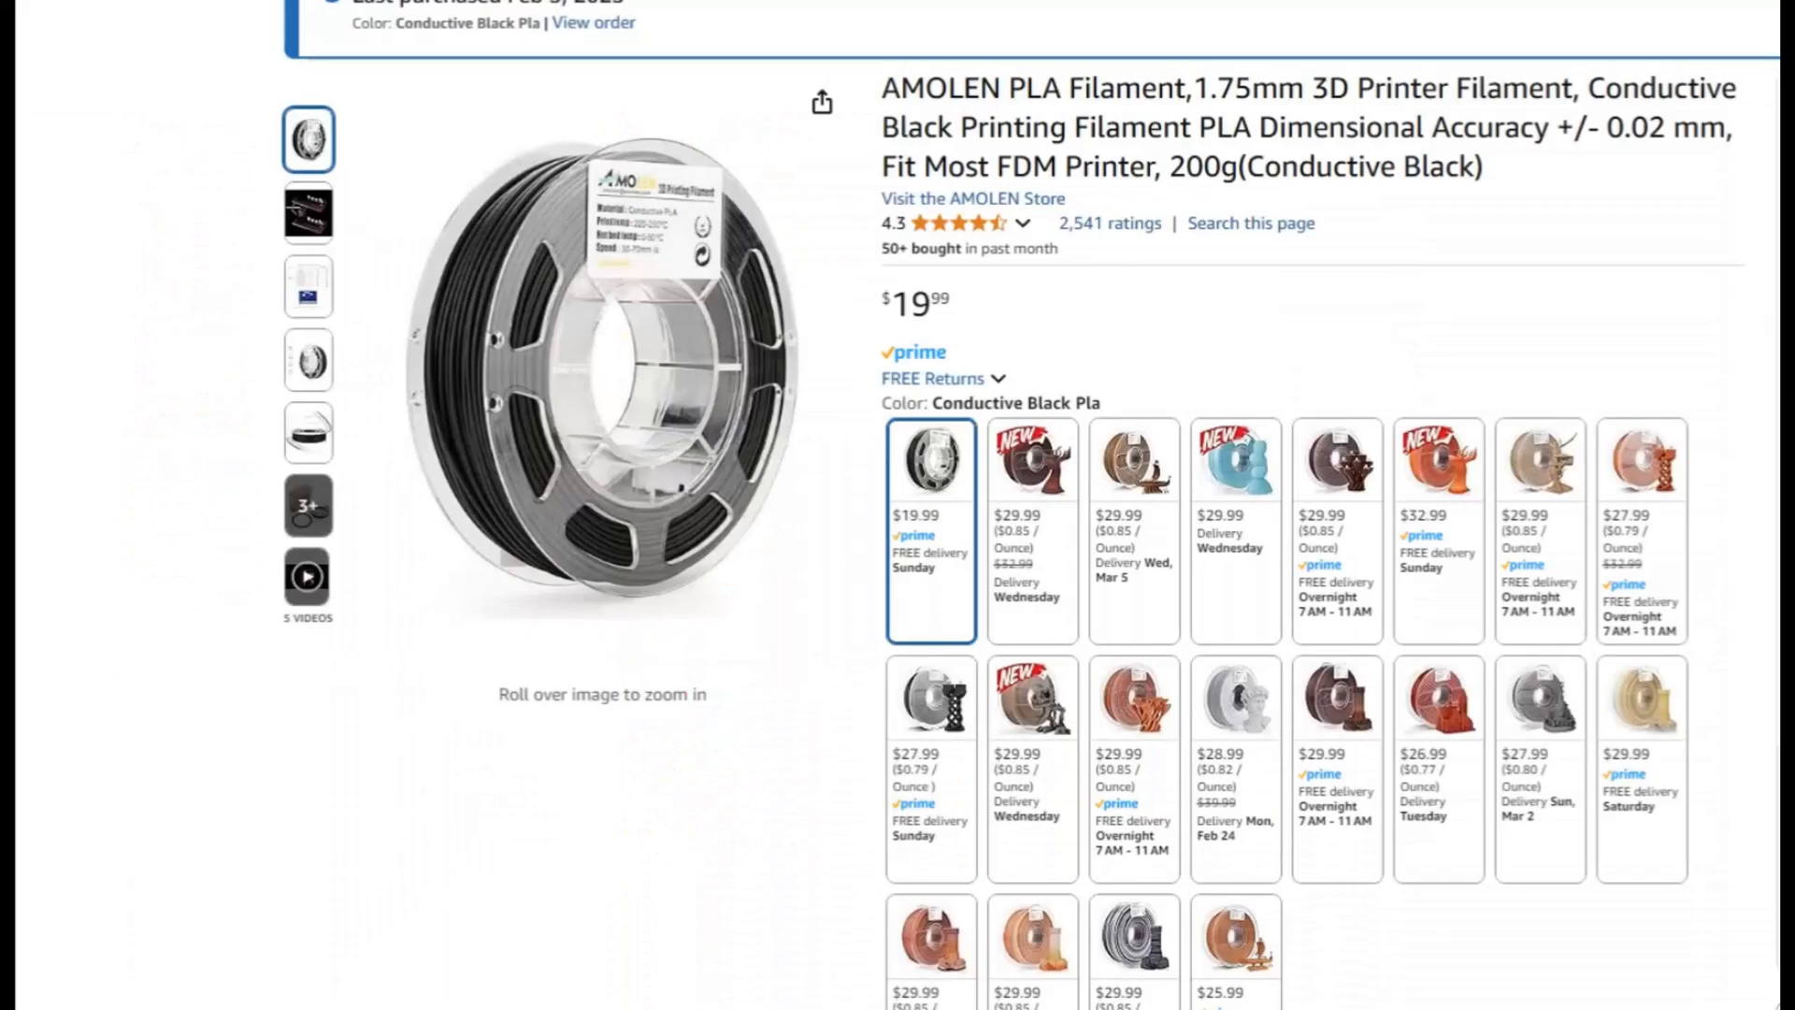
scroll("up", 3)
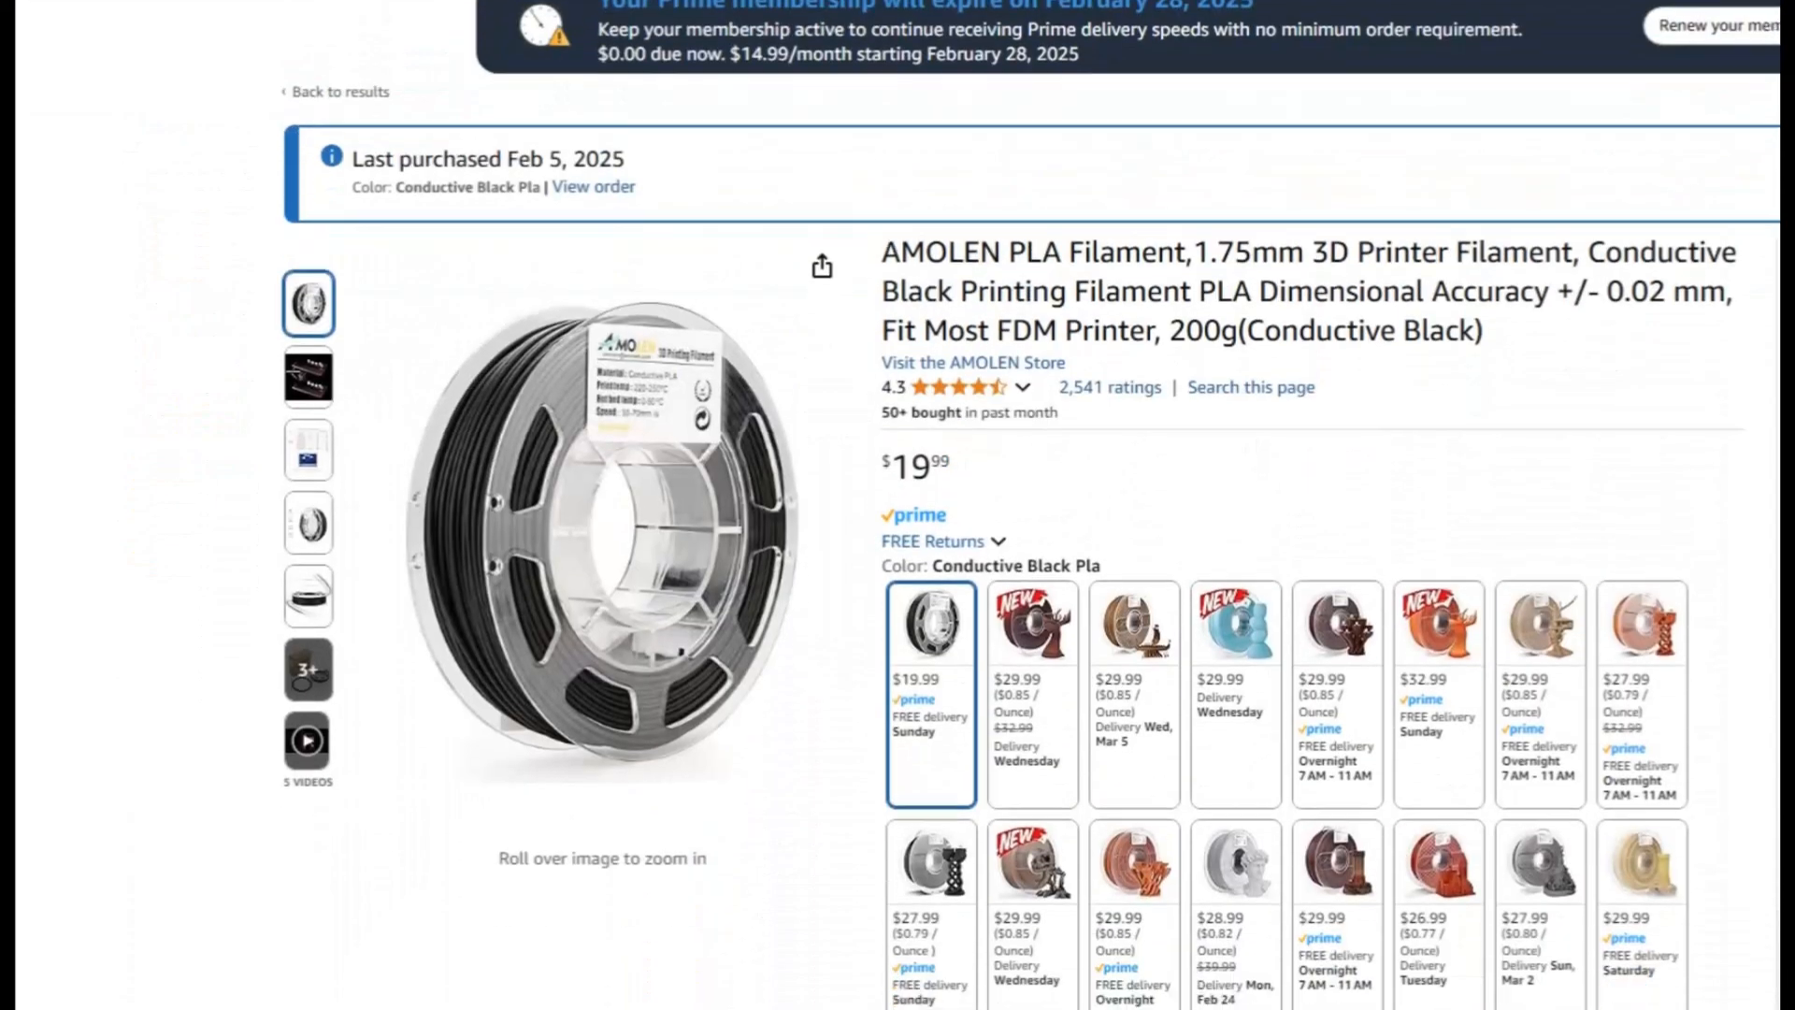
scroll("down", 3)
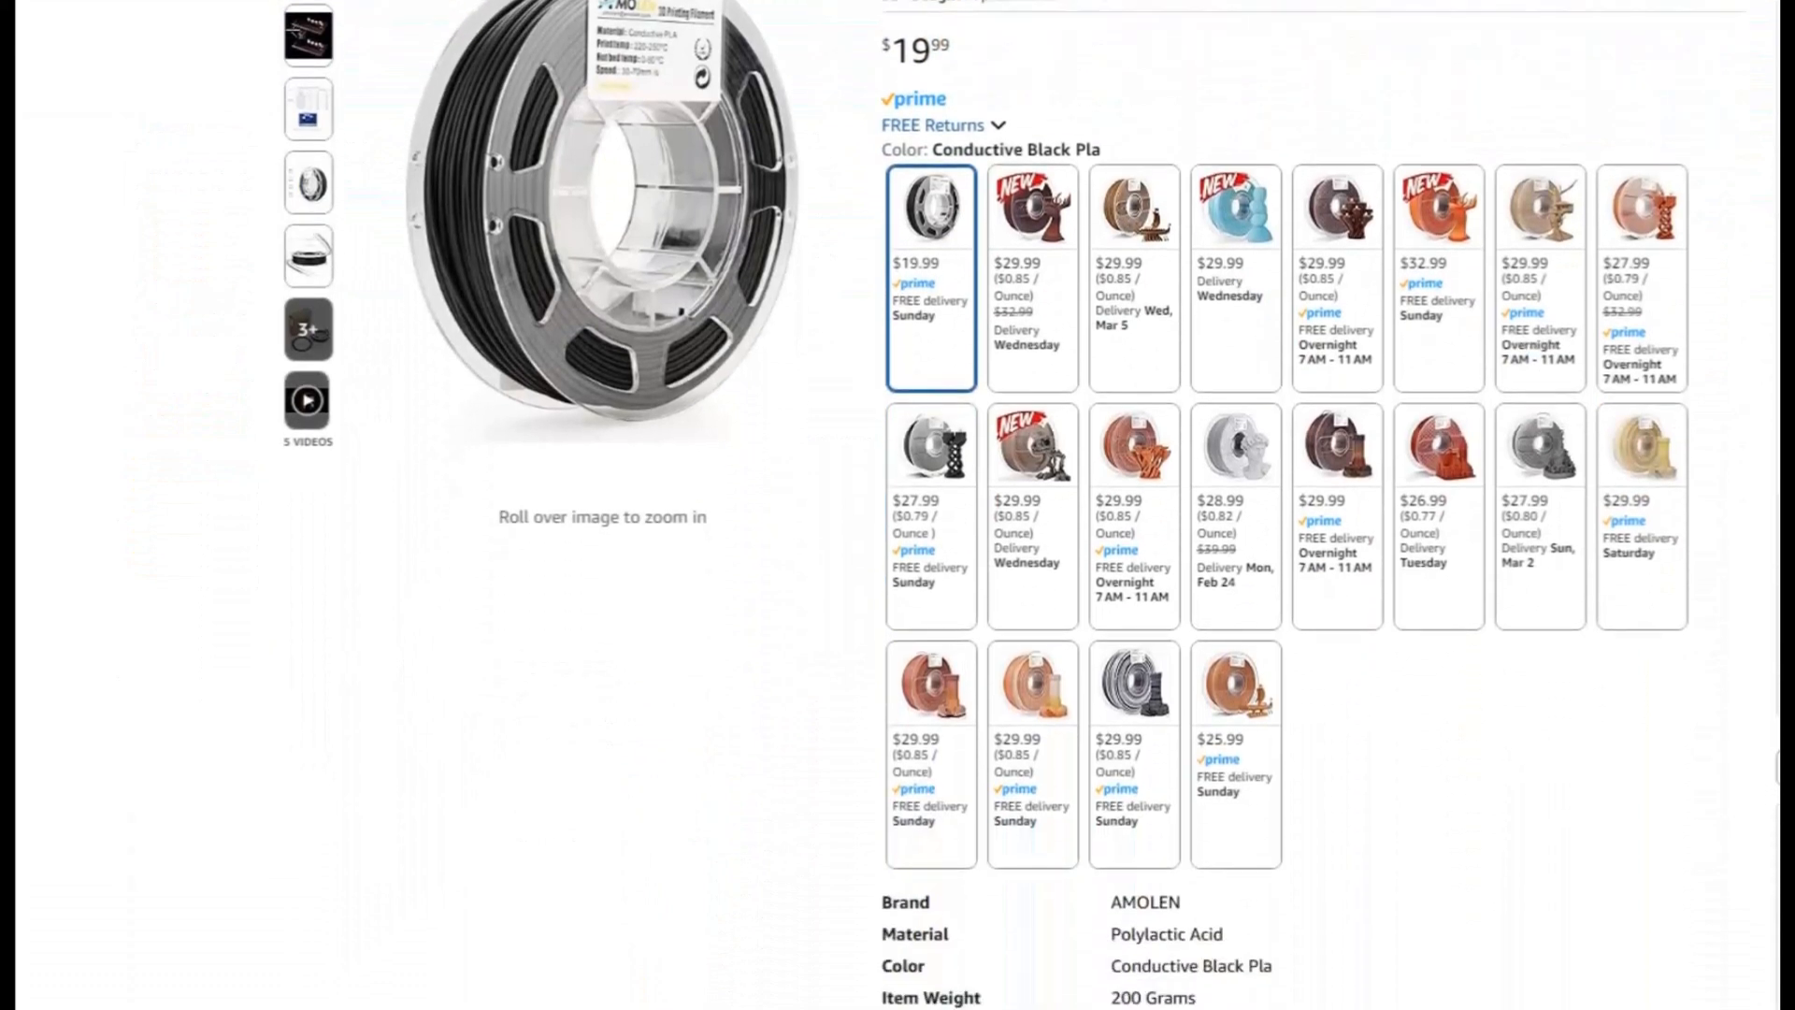
scroll("down", 3)
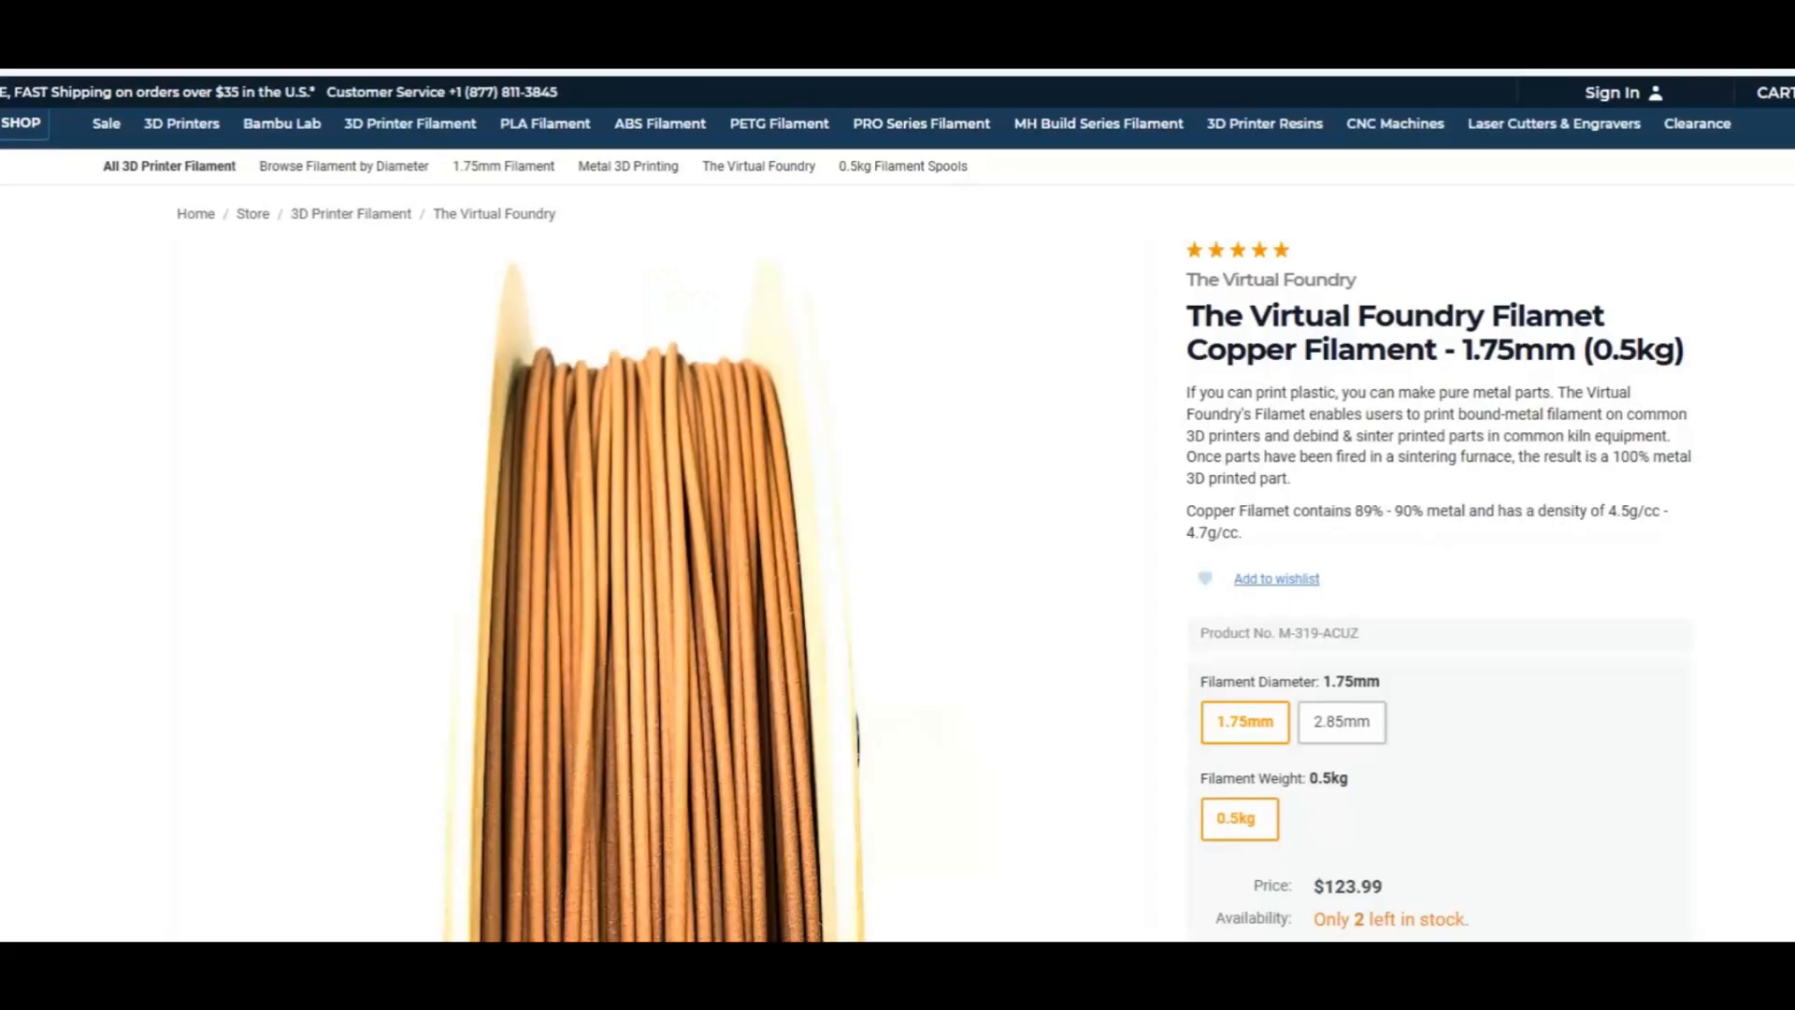
scroll("down", 3)
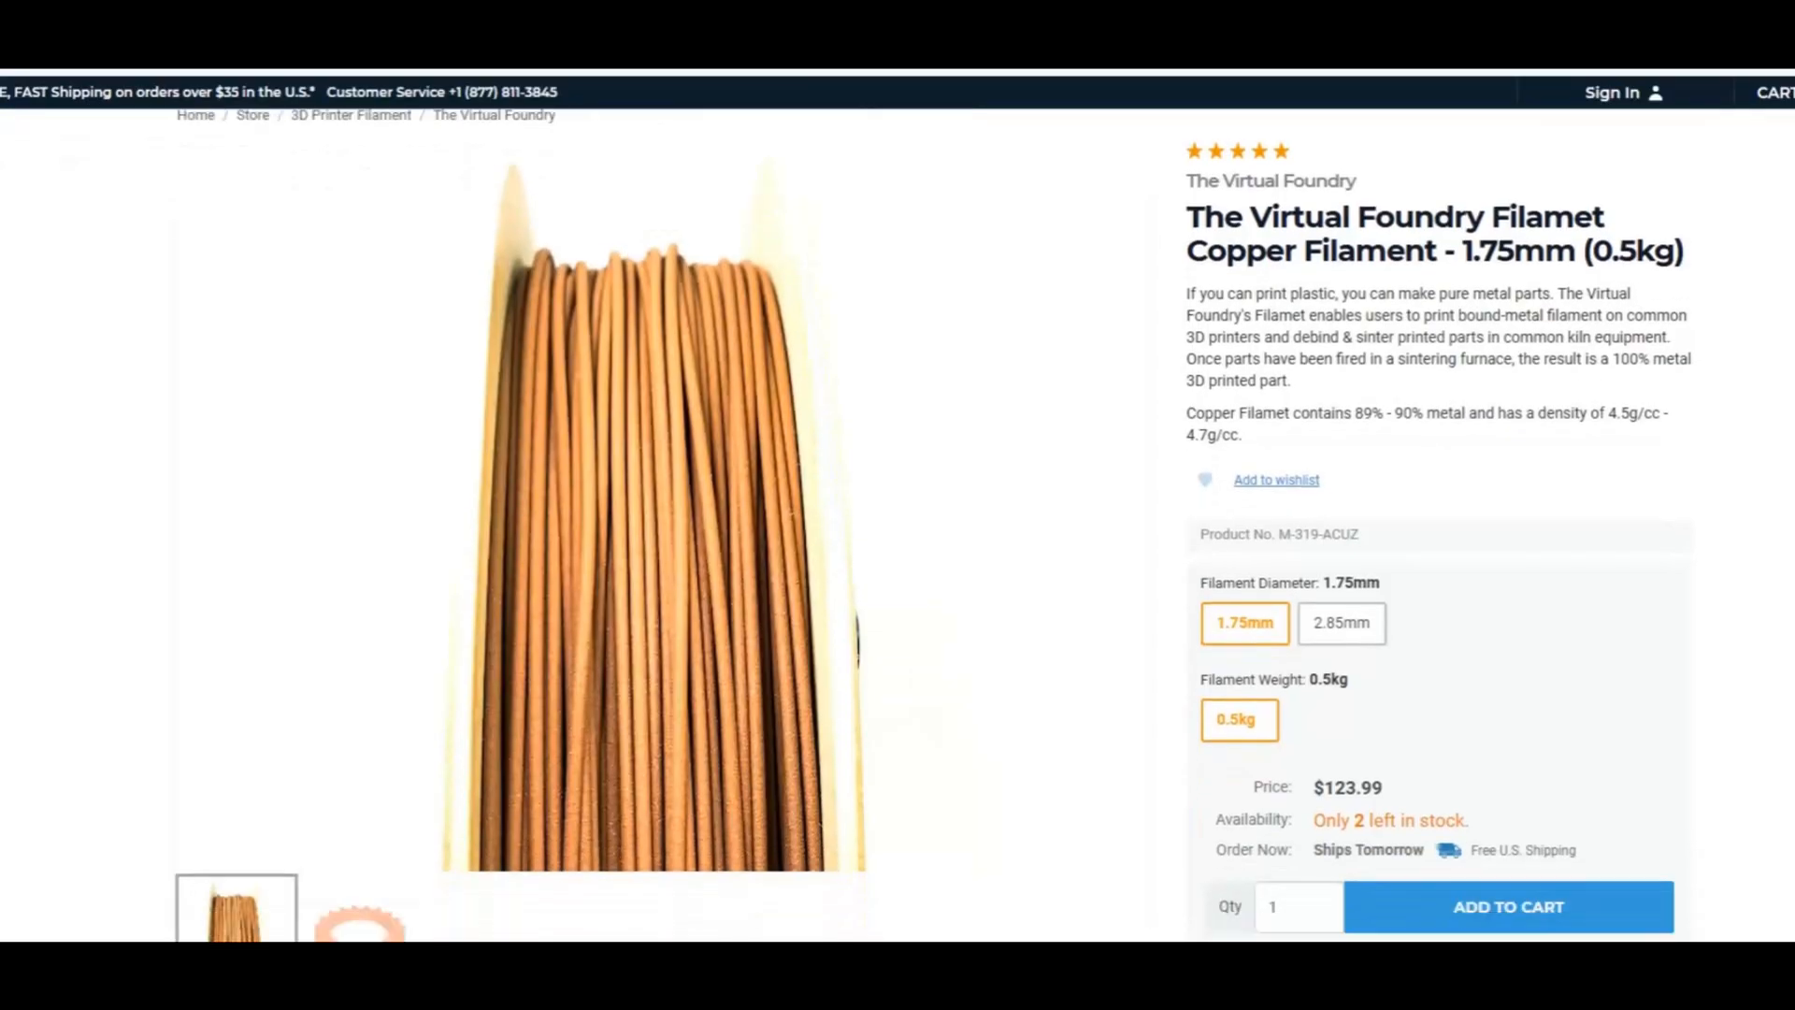
scroll("down", 3)
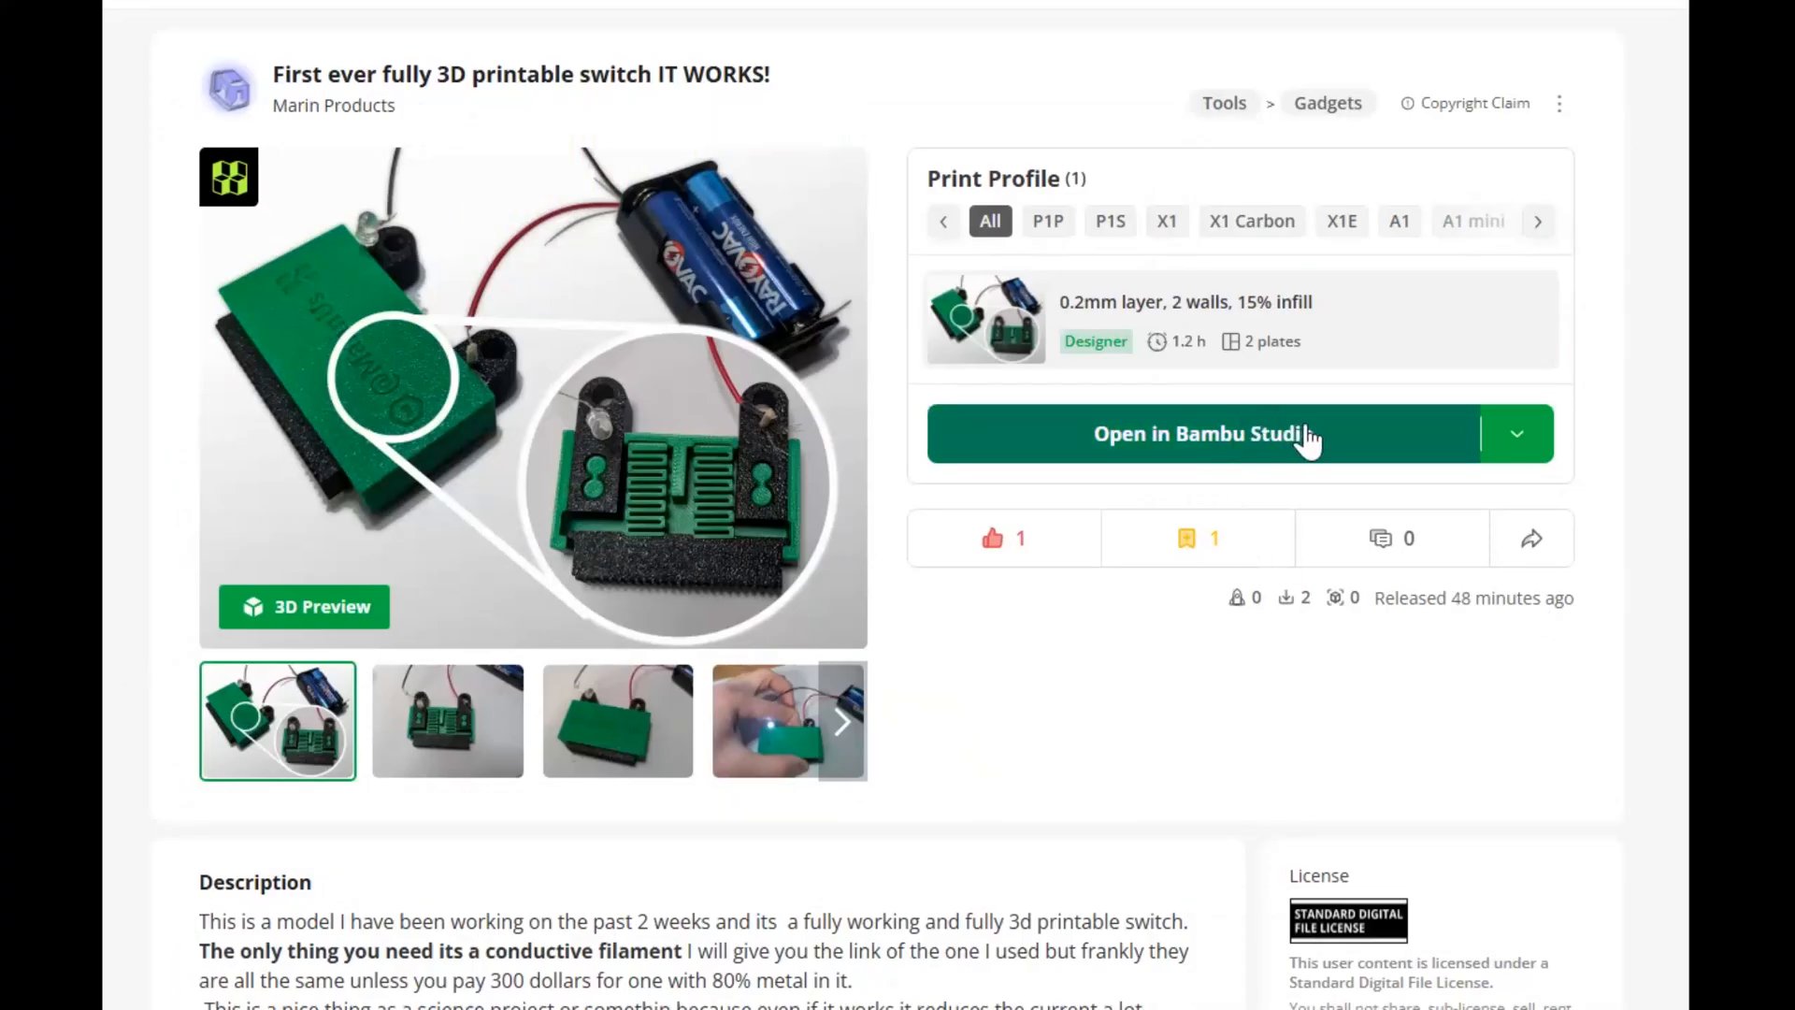
scroll("down", 3)
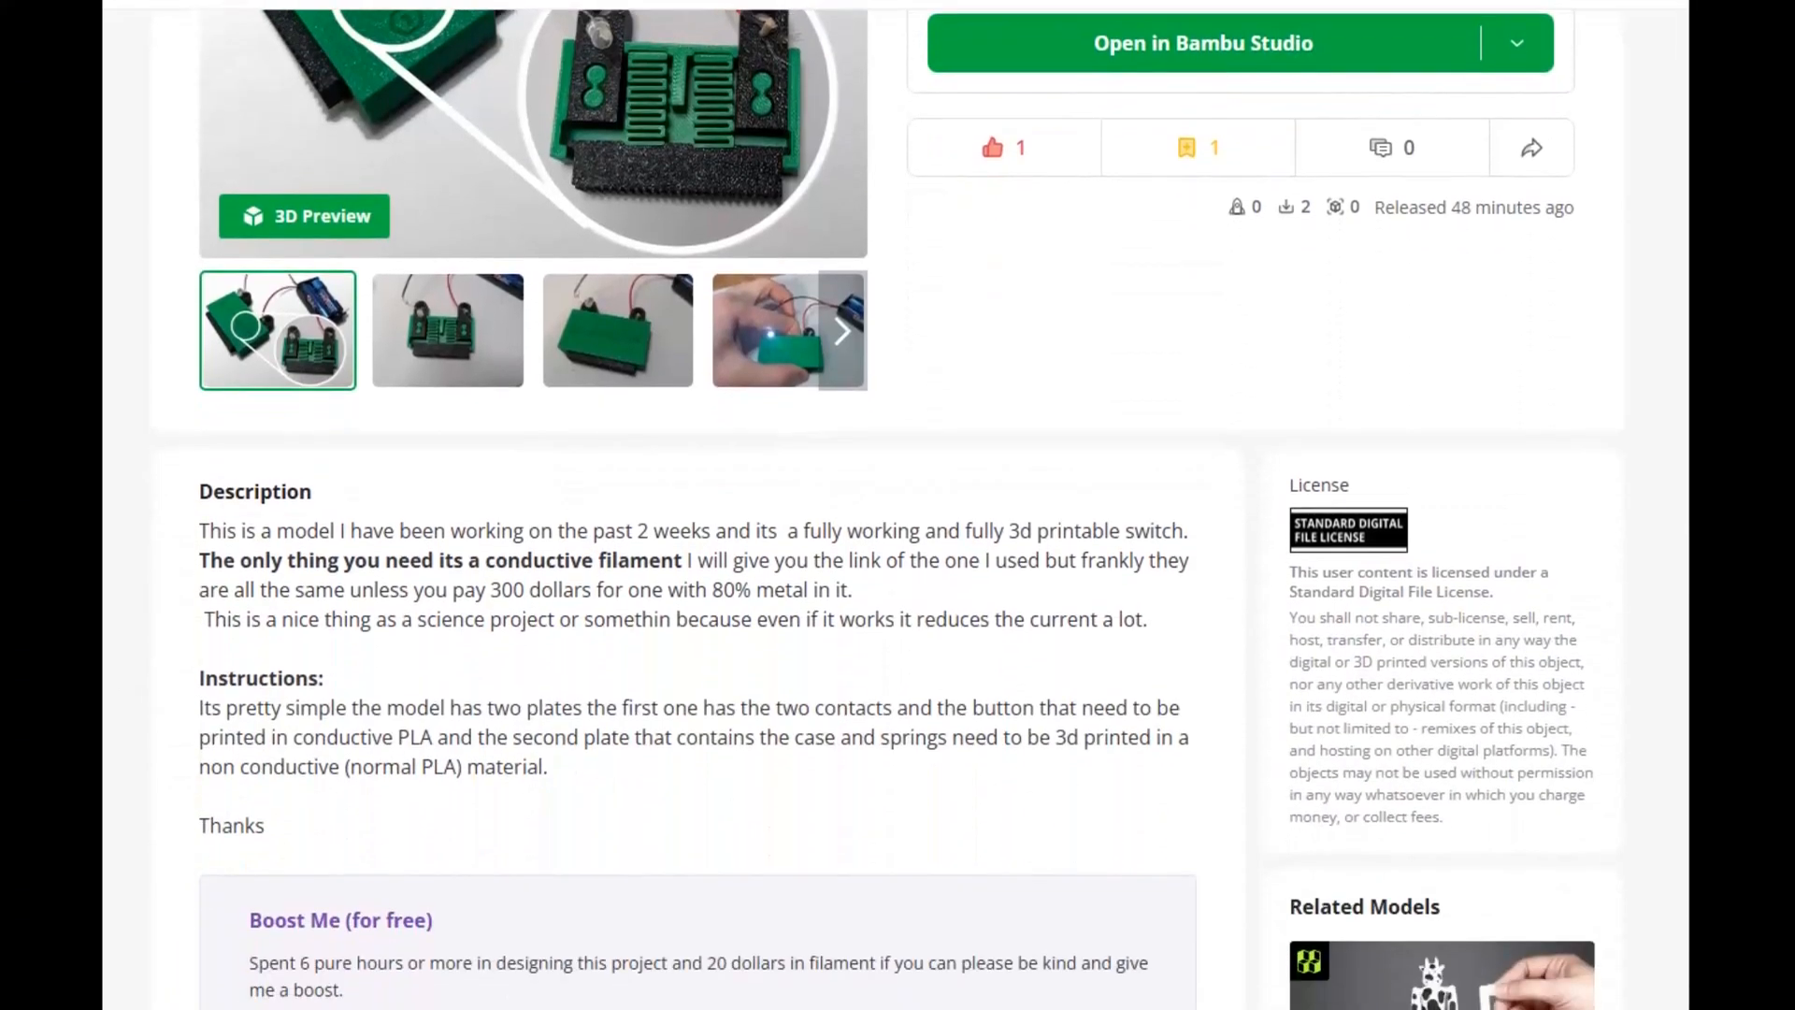
scroll("down", 3)
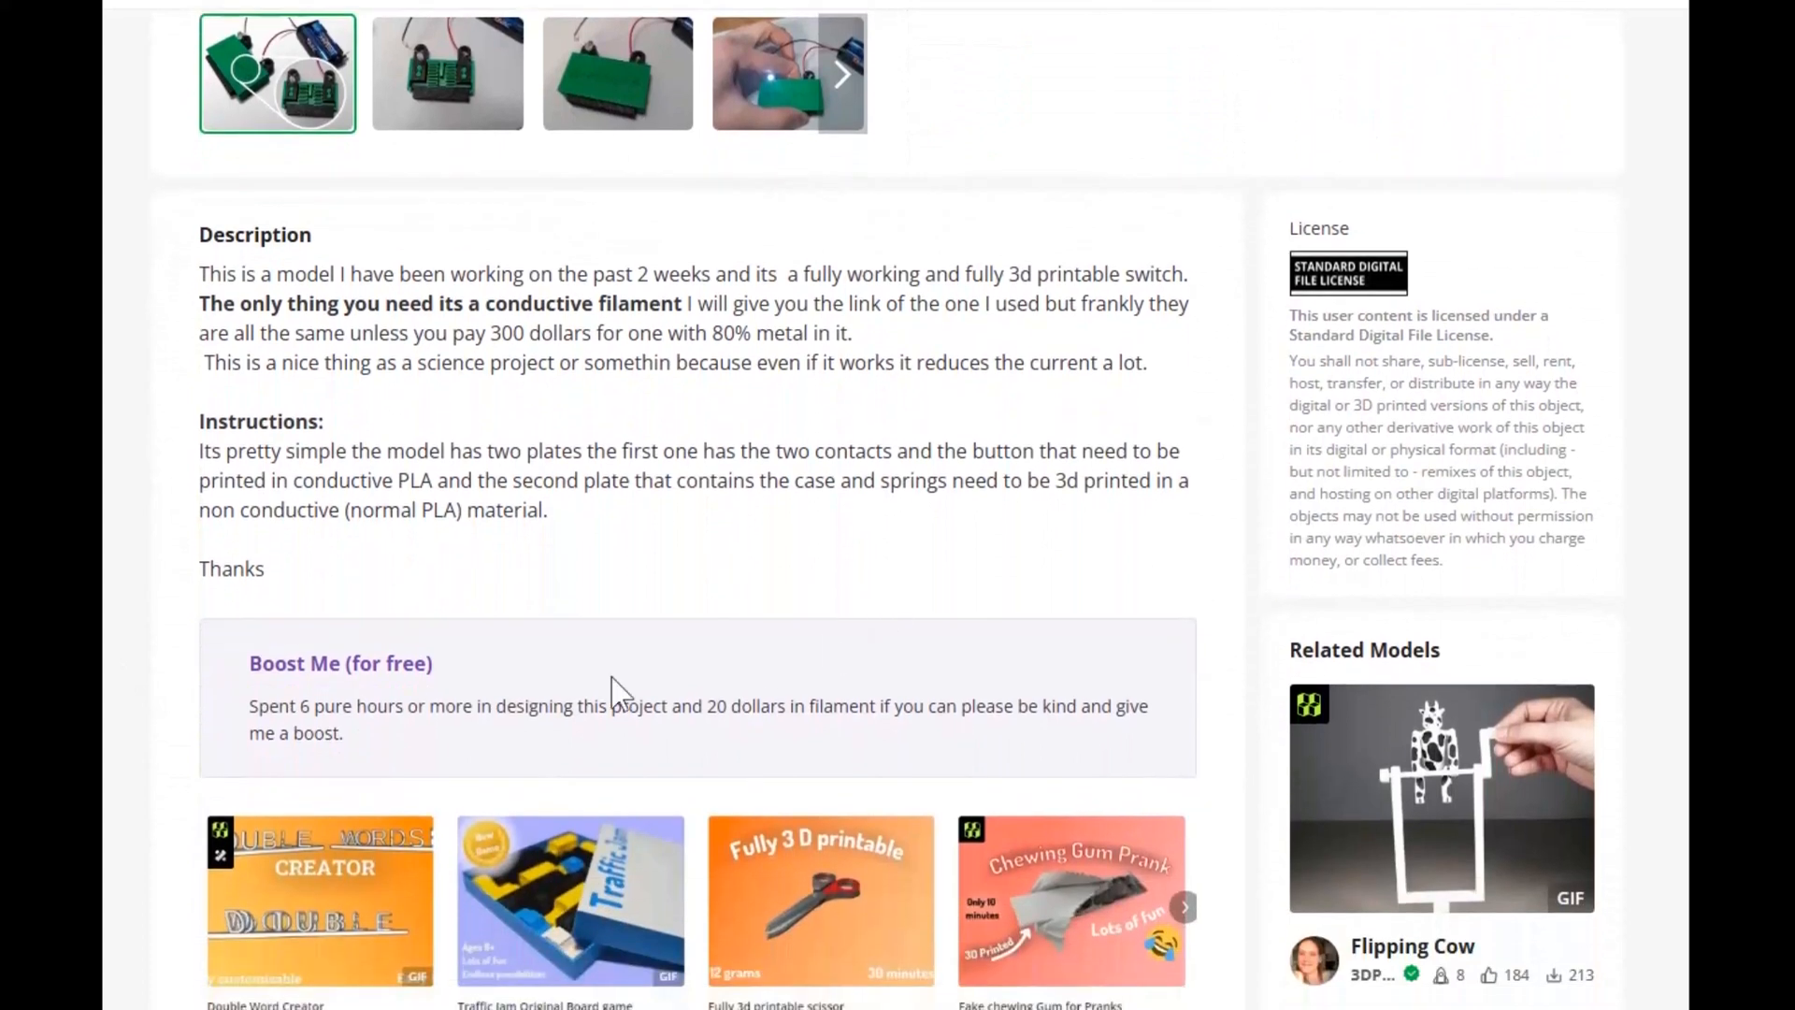